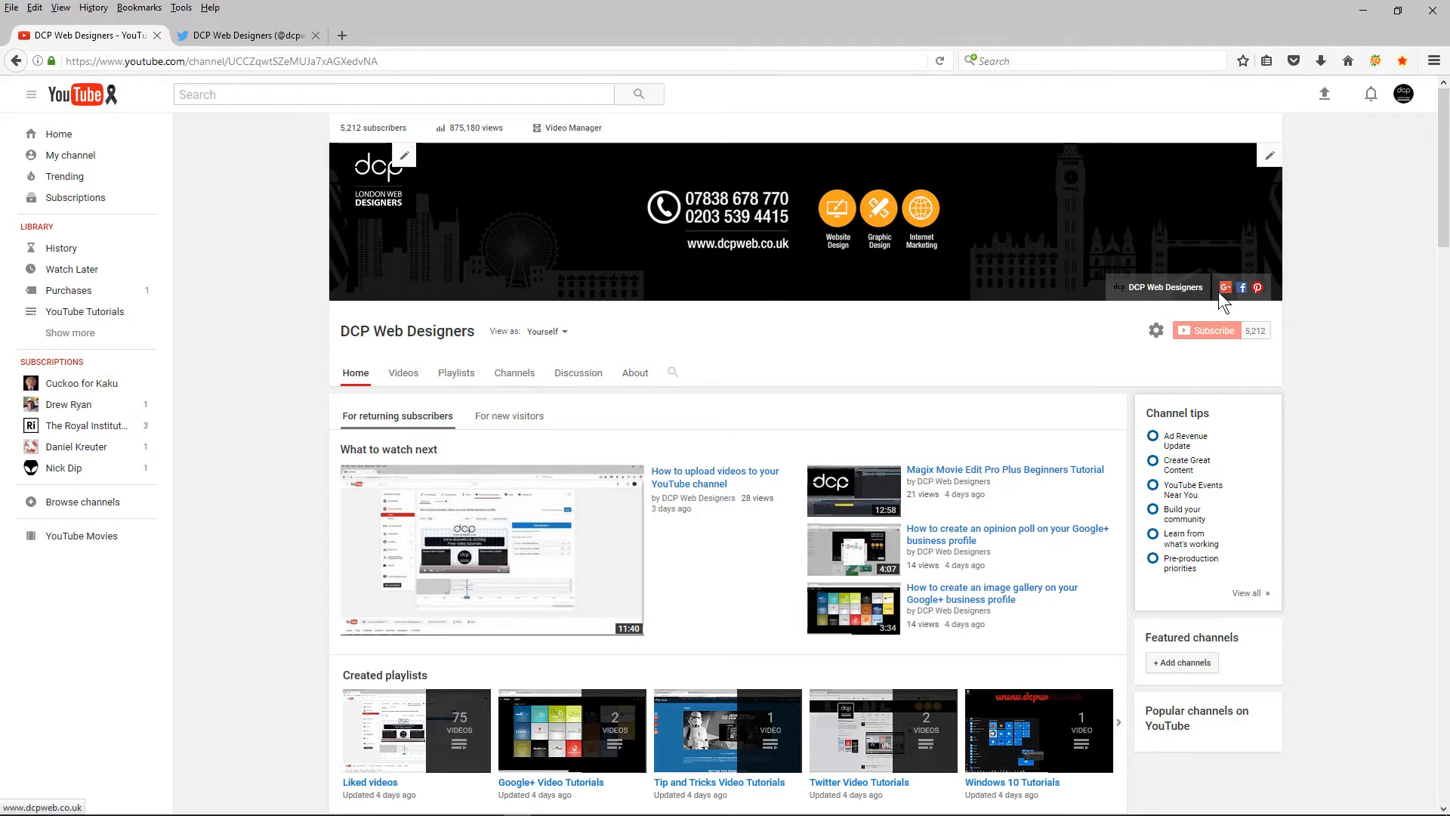
{"action": "mouse_move", "coordinate": [1257, 287]}
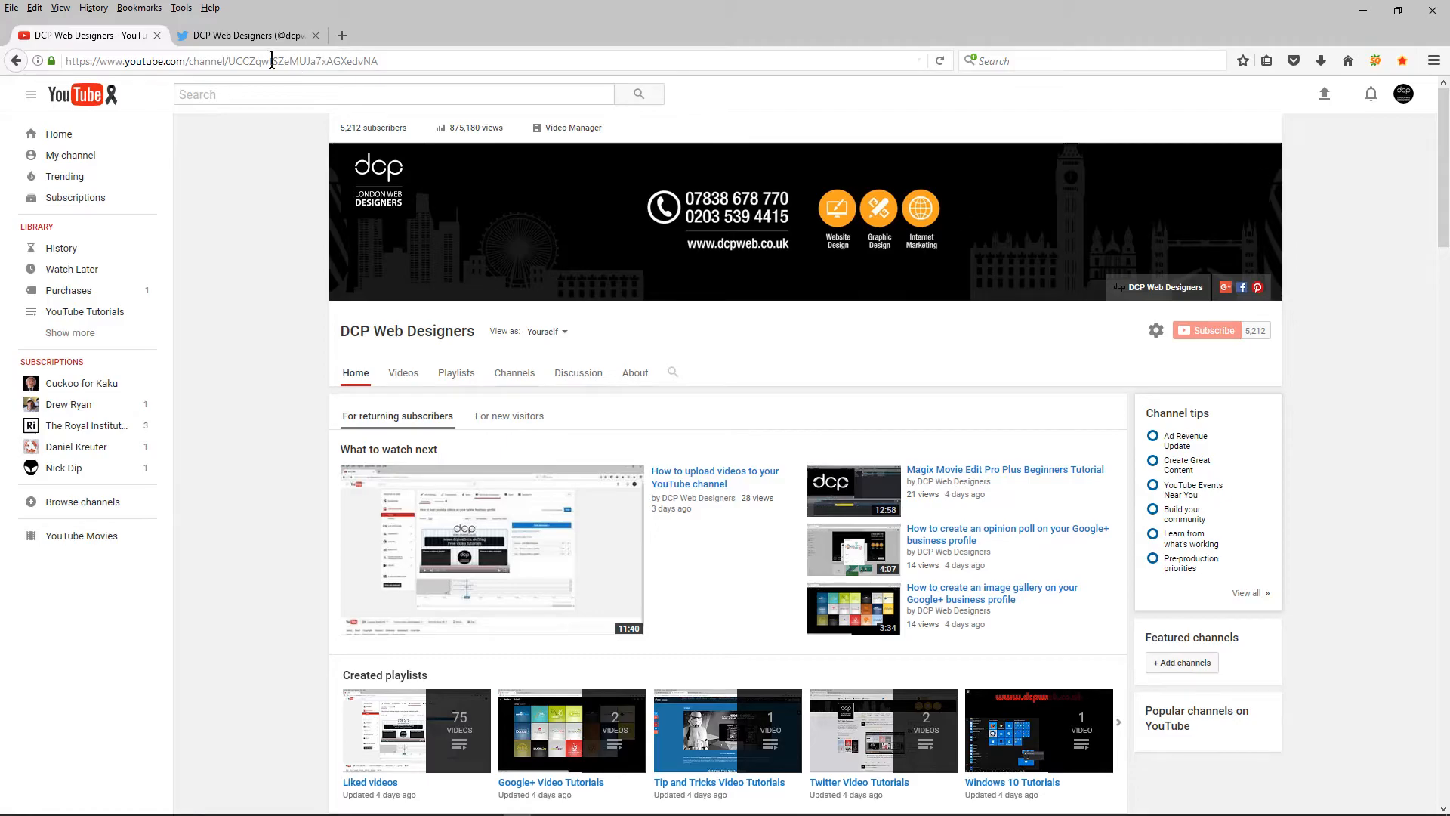
- Copy the DCP Web Designers Twitter profile address and return to the YouTube channel page
{"action": "left_click", "coordinate": [242, 35]}
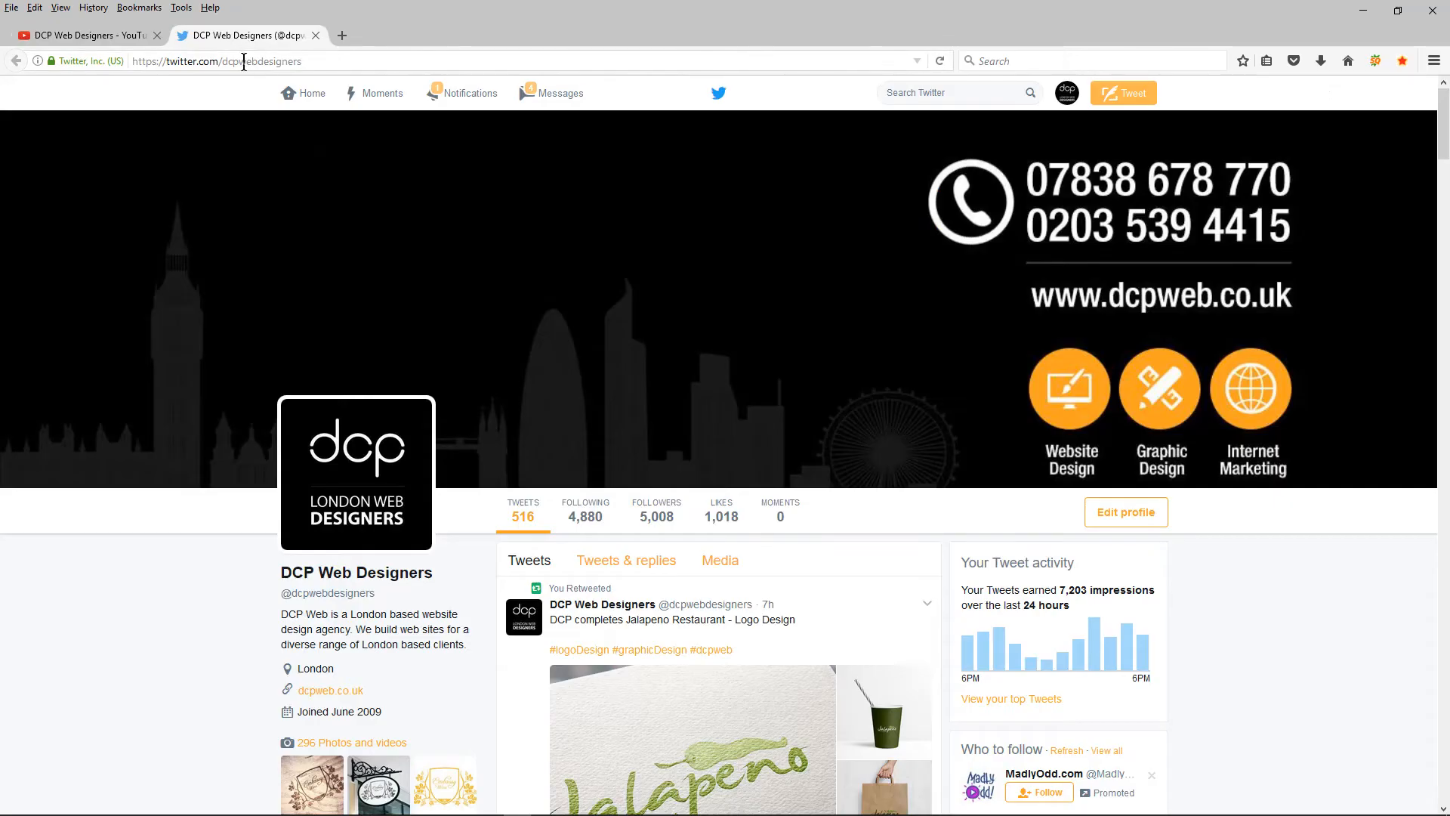
{"action": "left_click", "coordinate": [243, 61]}
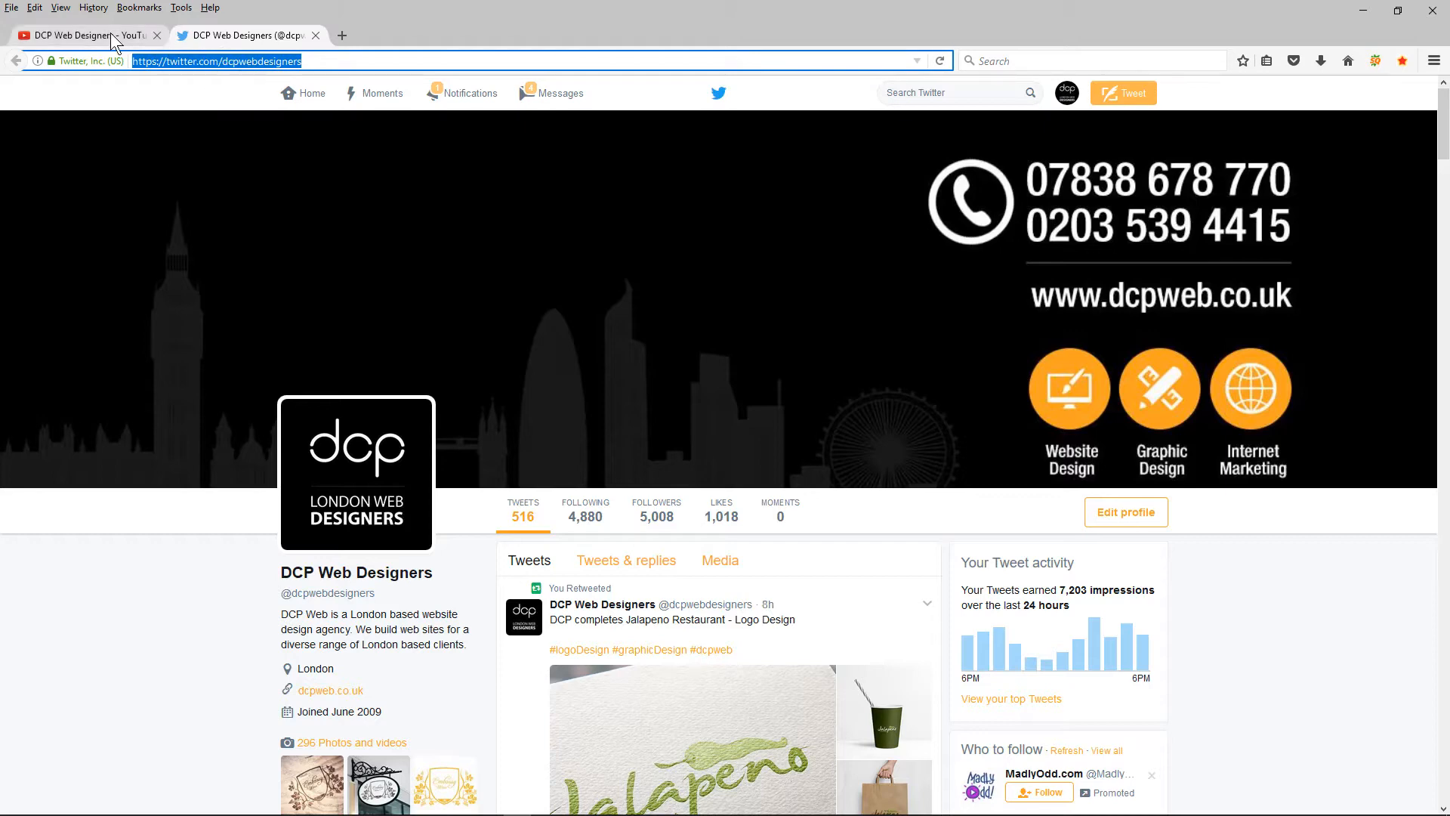
{"action": "left_click", "coordinate": [83, 35]}
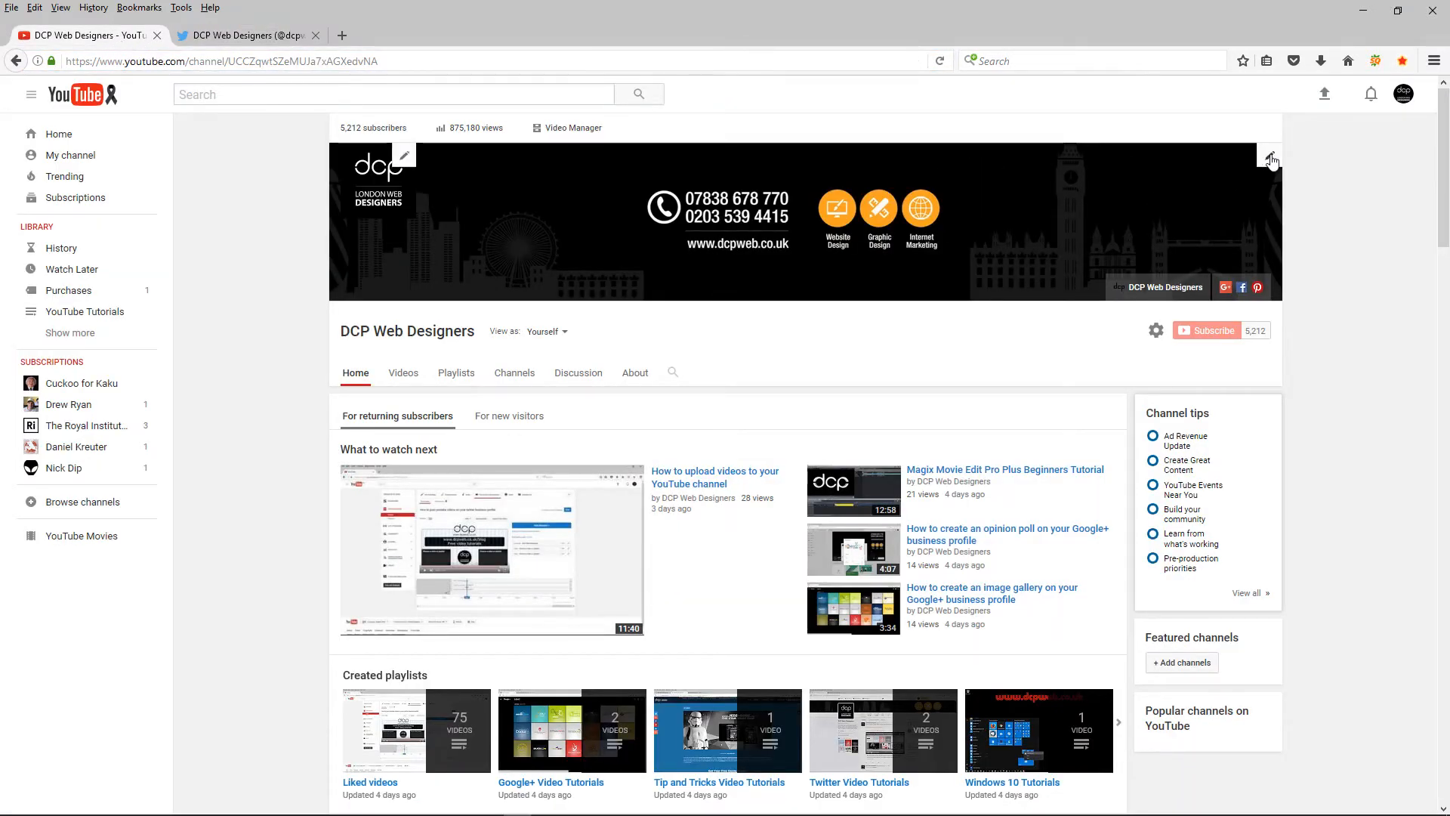
- Open the channel art's Edit links option to reach the custom links editor
{"action": "left_click", "coordinate": [1271, 160]}
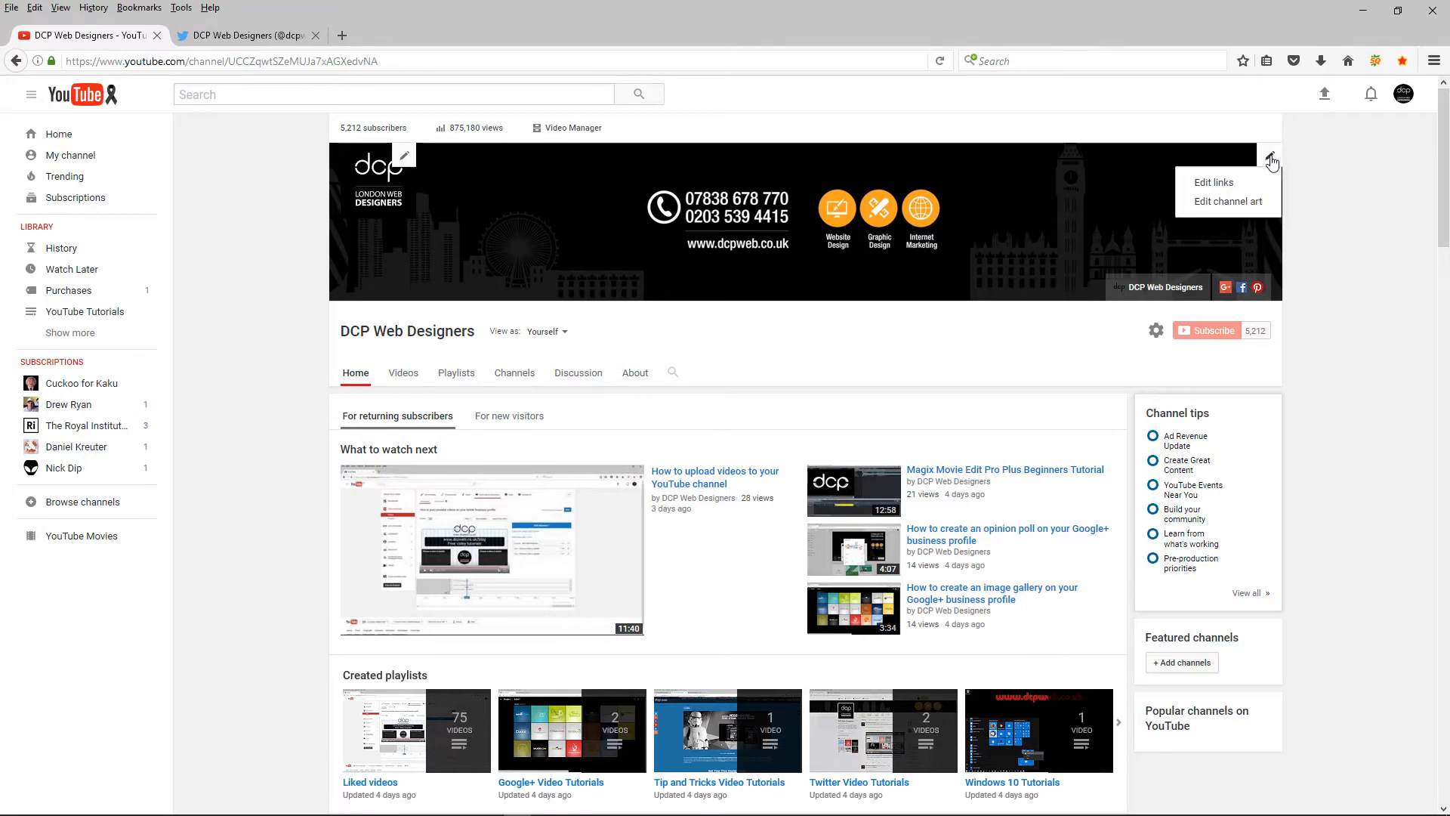
{"action": "mouse_move", "coordinate": [1233, 187]}
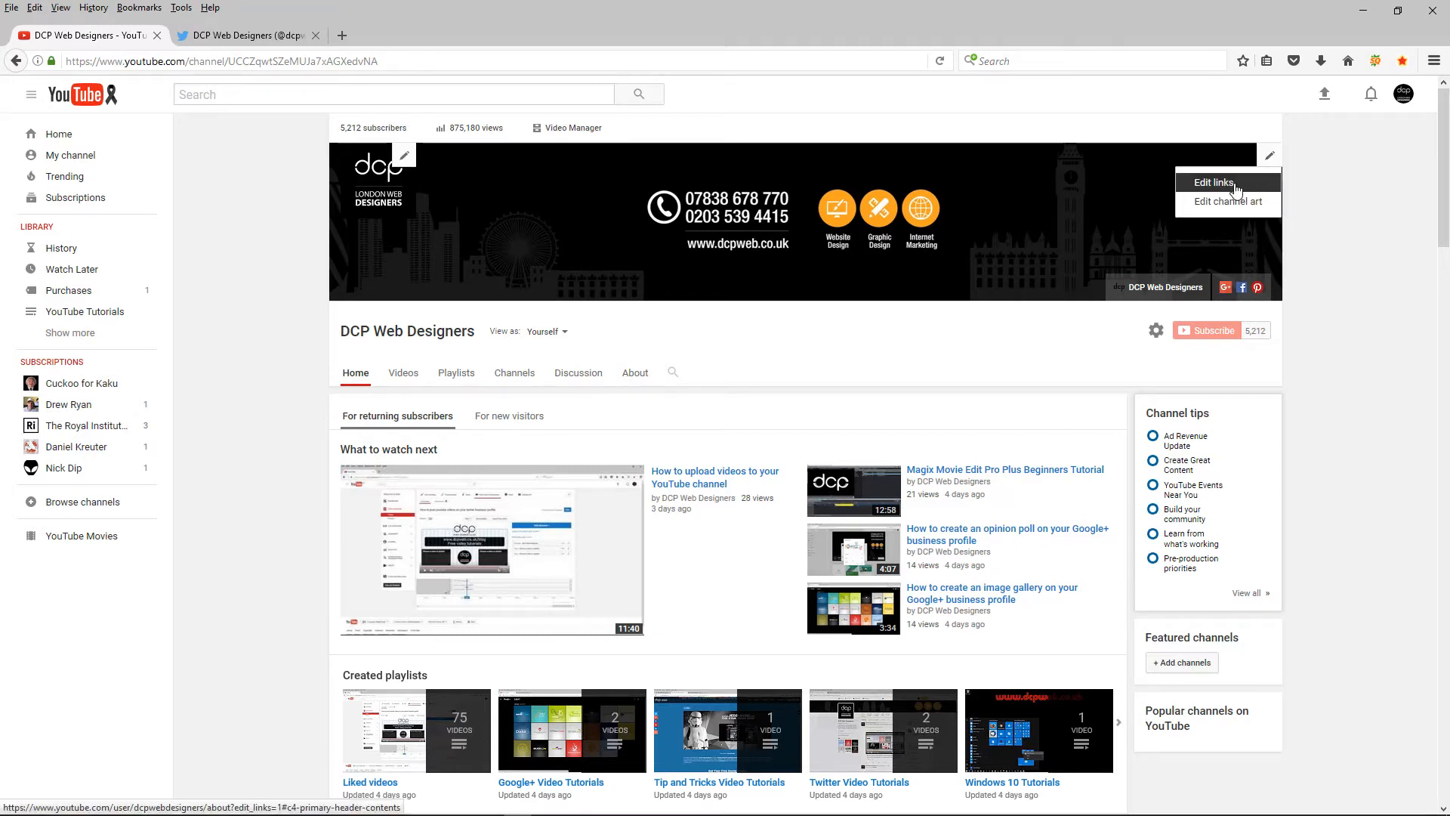
{"action": "left_click", "coordinate": [1214, 182]}
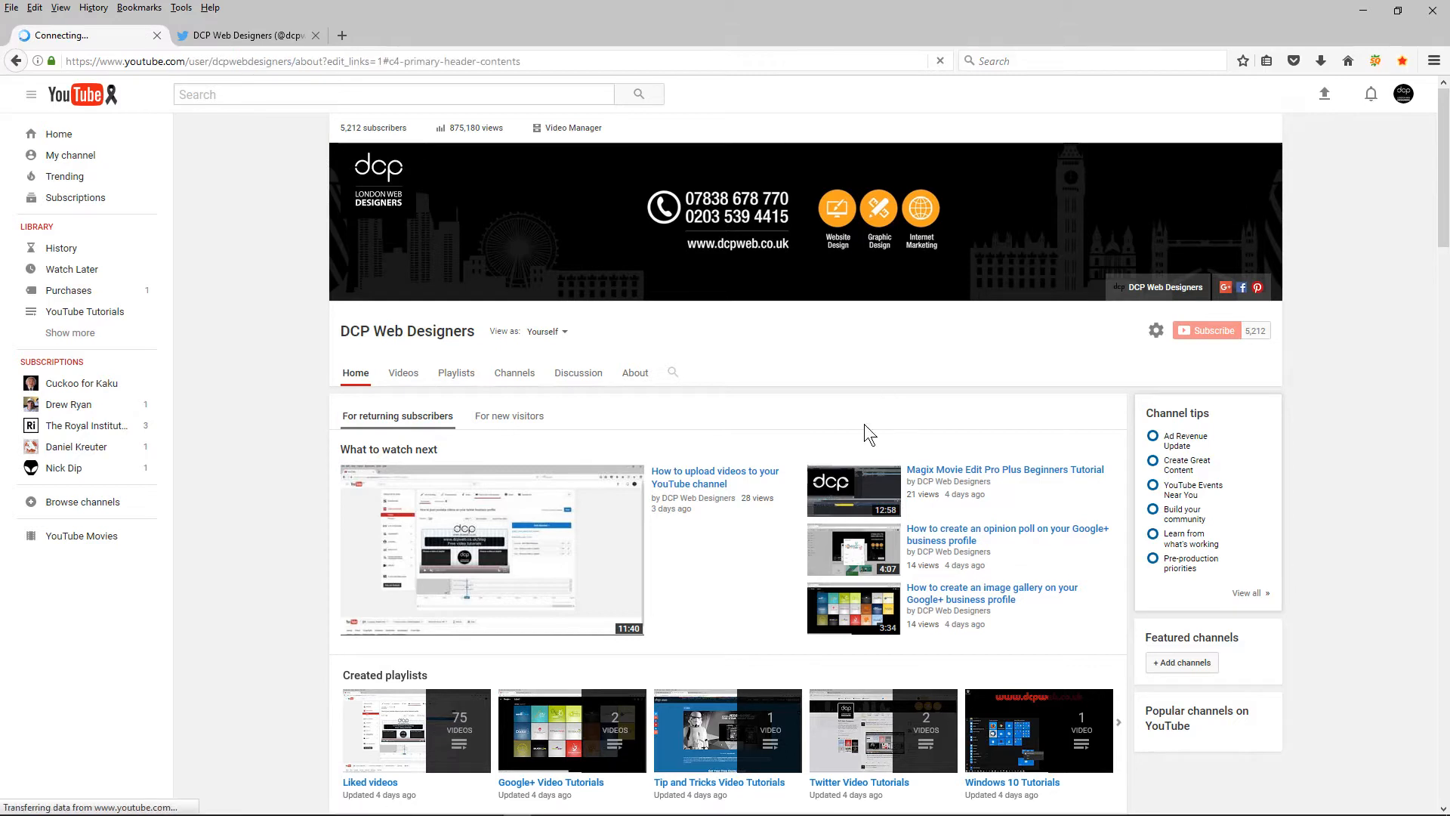
{"action": "left_click", "coordinate": [635, 372]}
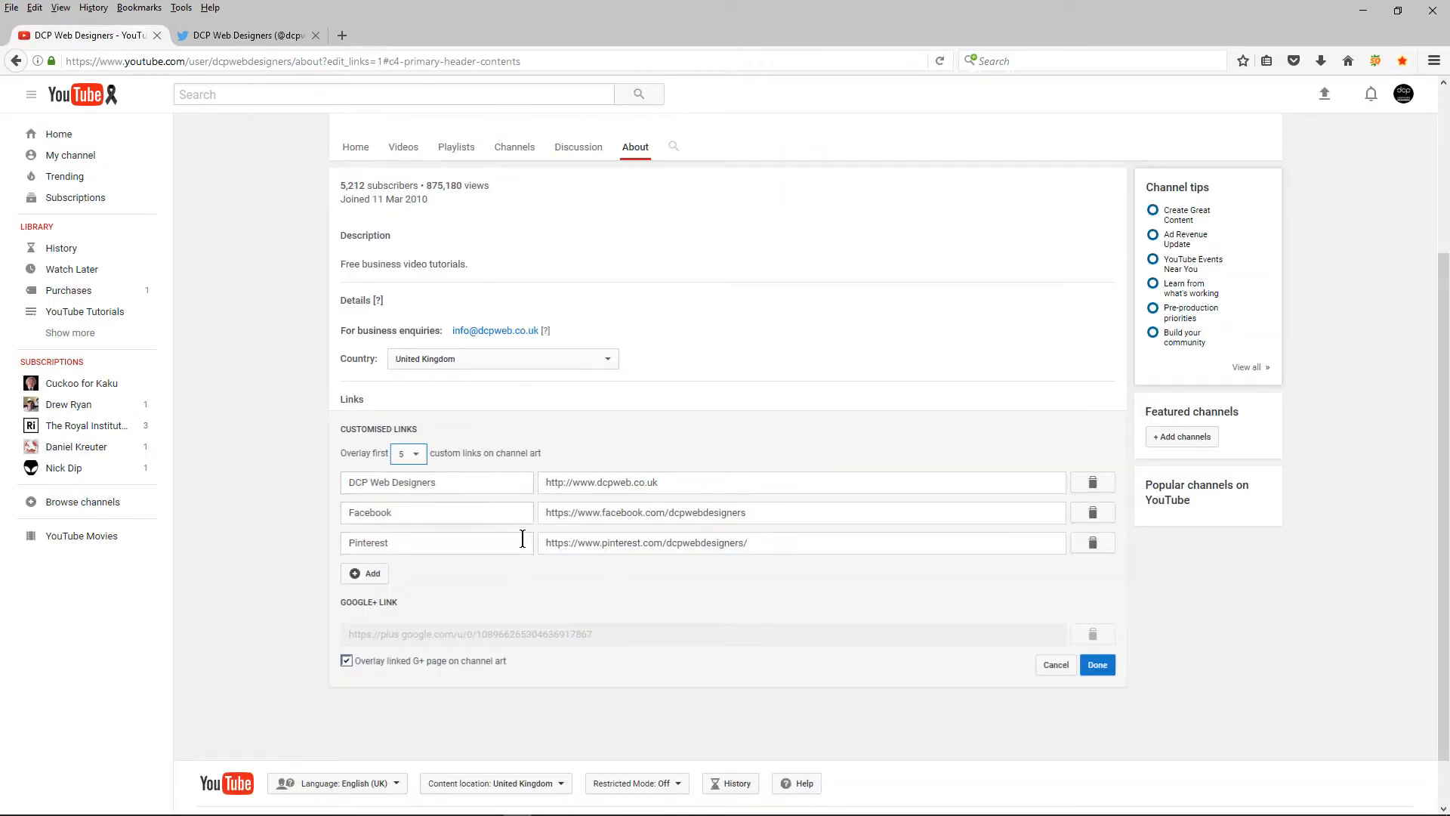
{"action": "double_click", "coordinate": [382, 512]}
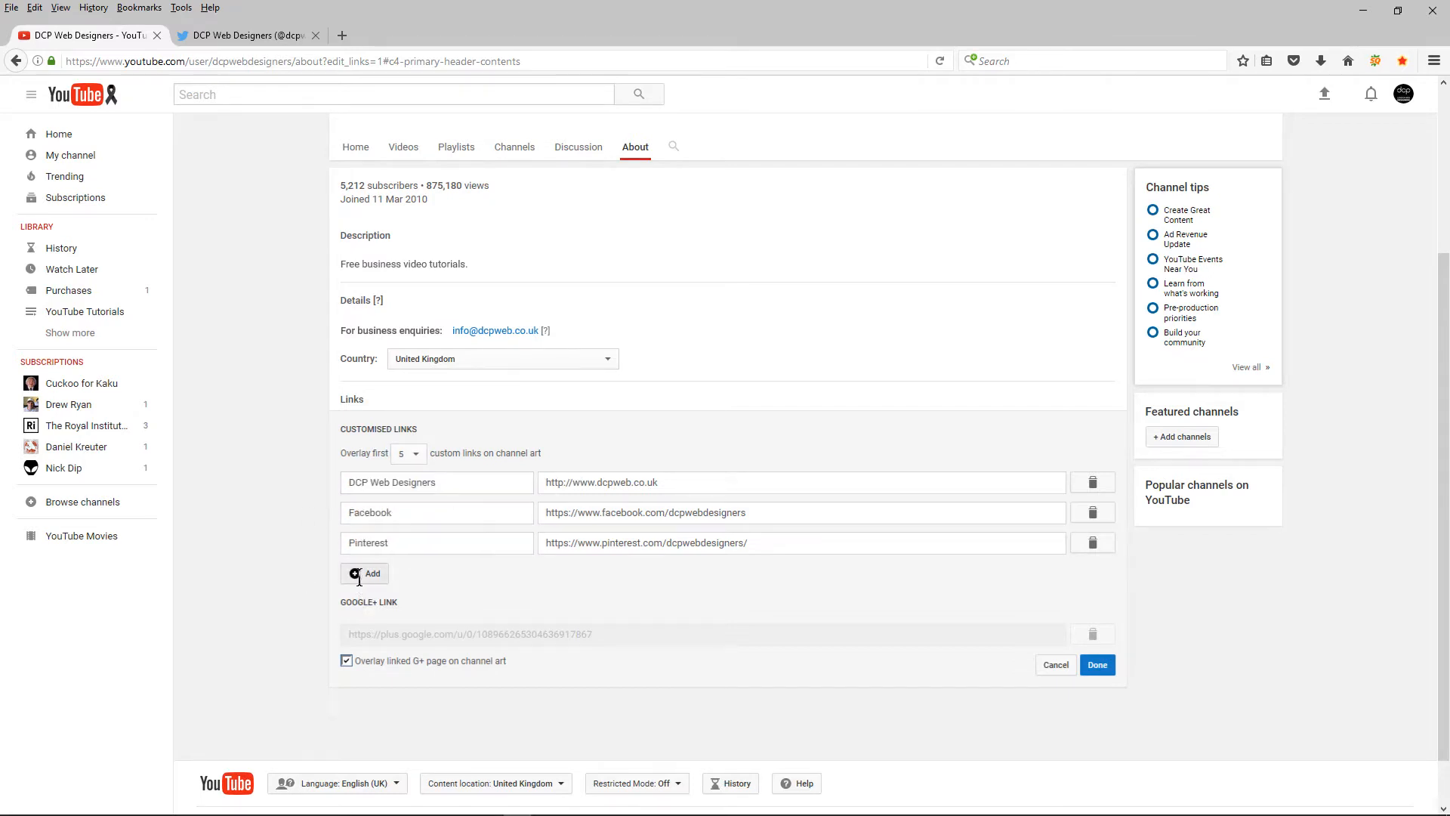
{"action": "left_click", "coordinate": [364, 573]}
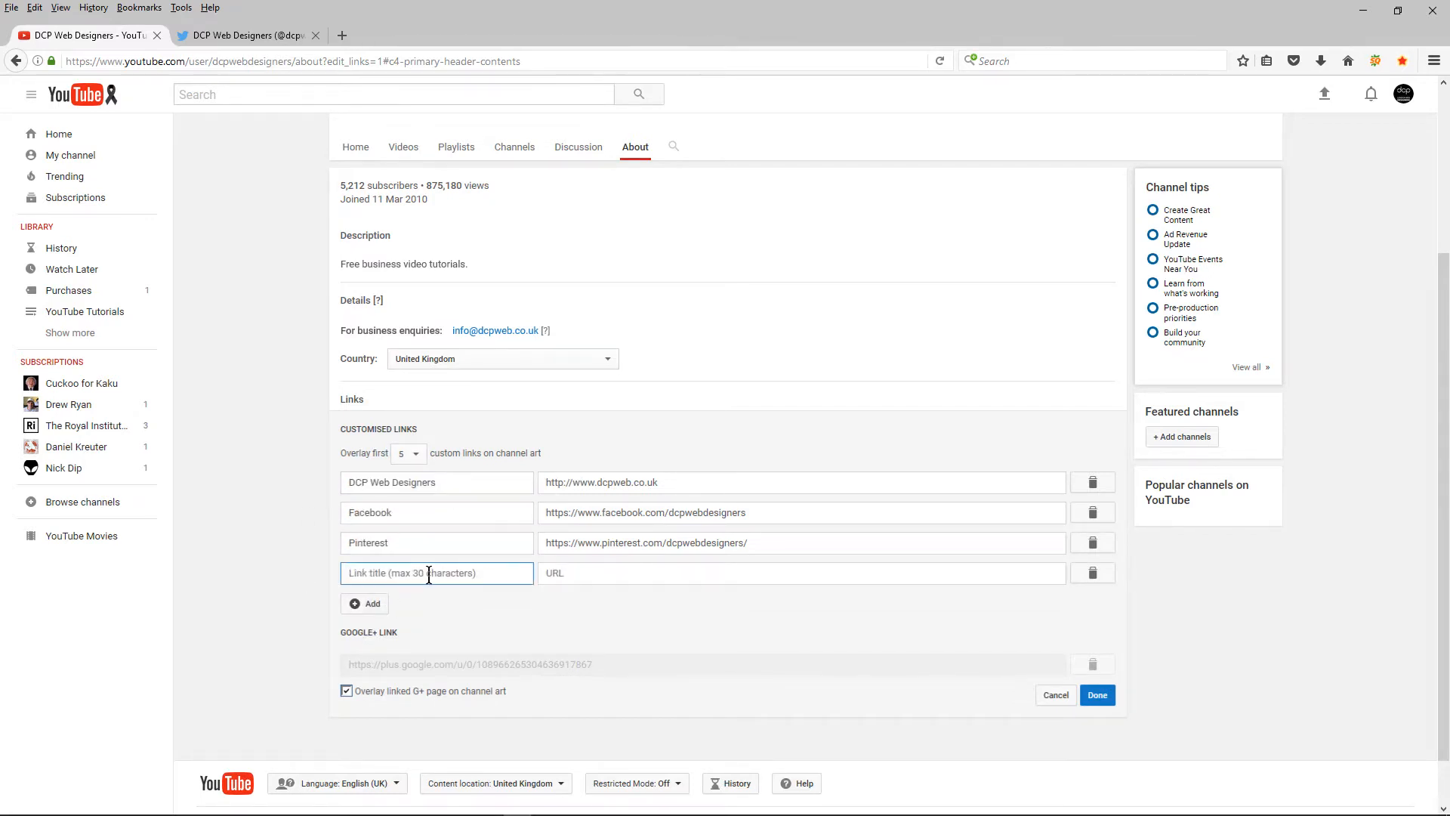
{"action": "type", "text": "T"}
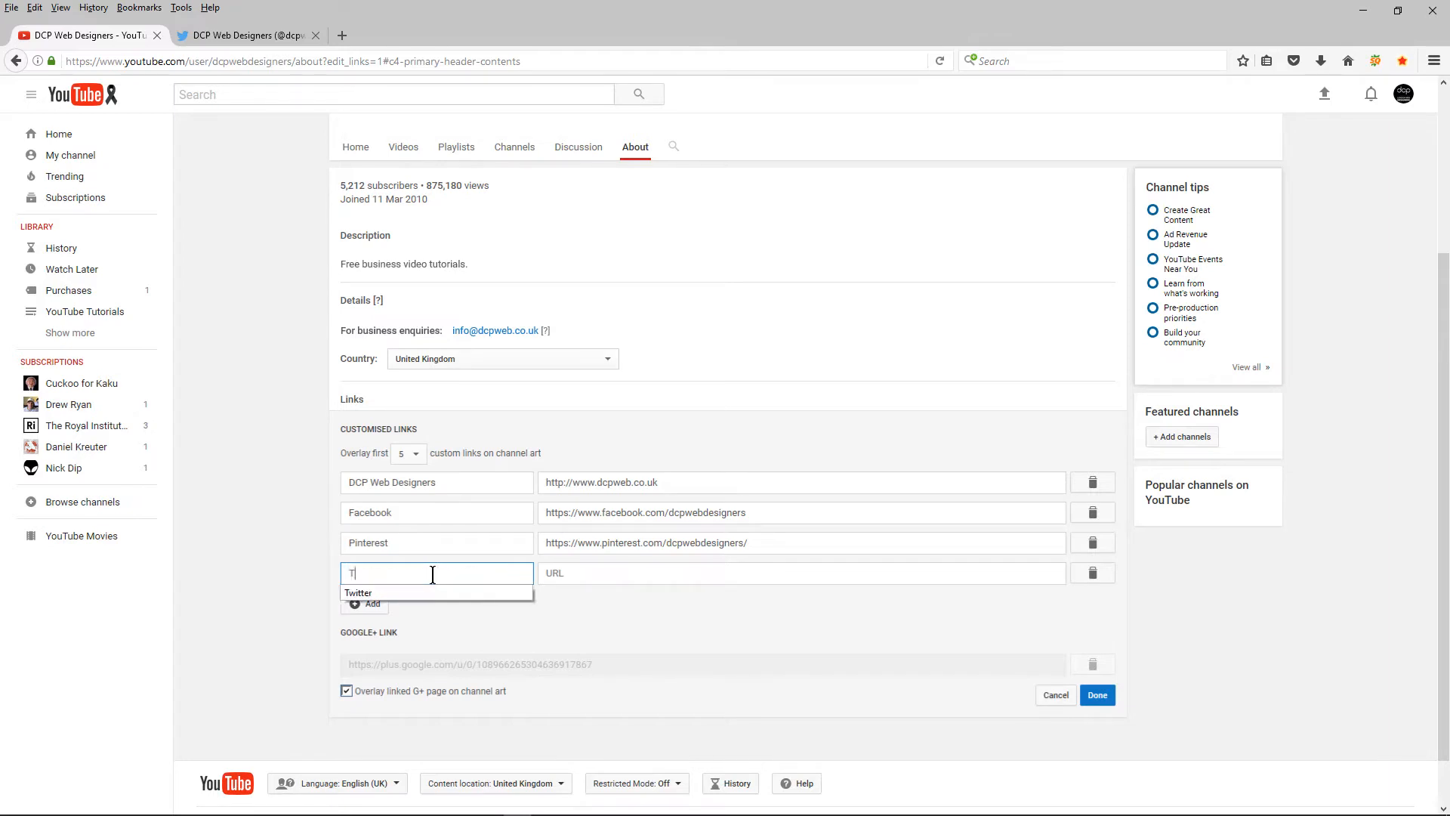
{"action": "type", "text": "witter"}
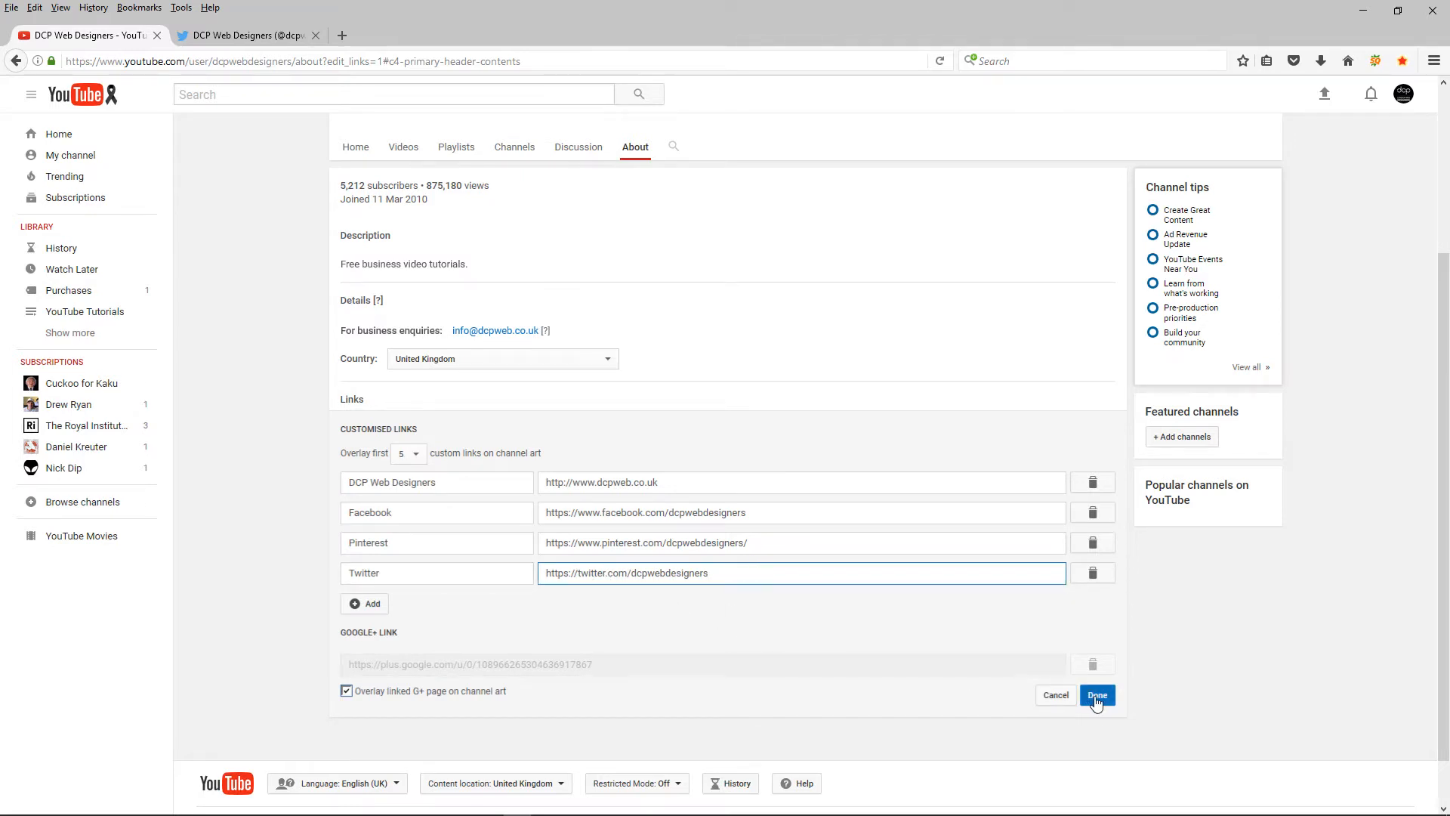
{"action": "left_click", "coordinate": [1097, 695]}
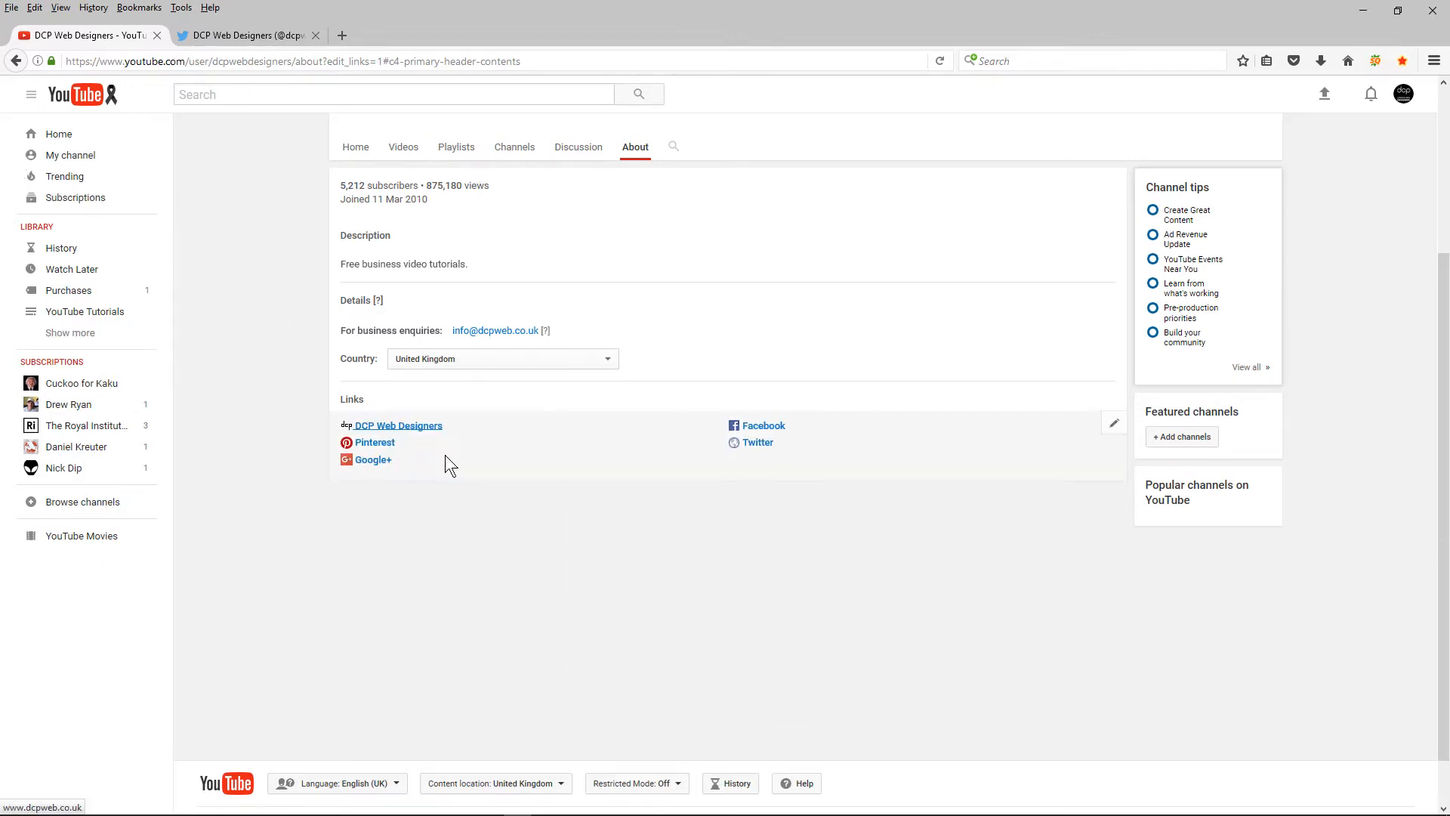
{"action": "mouse_move", "coordinate": [69, 161]}
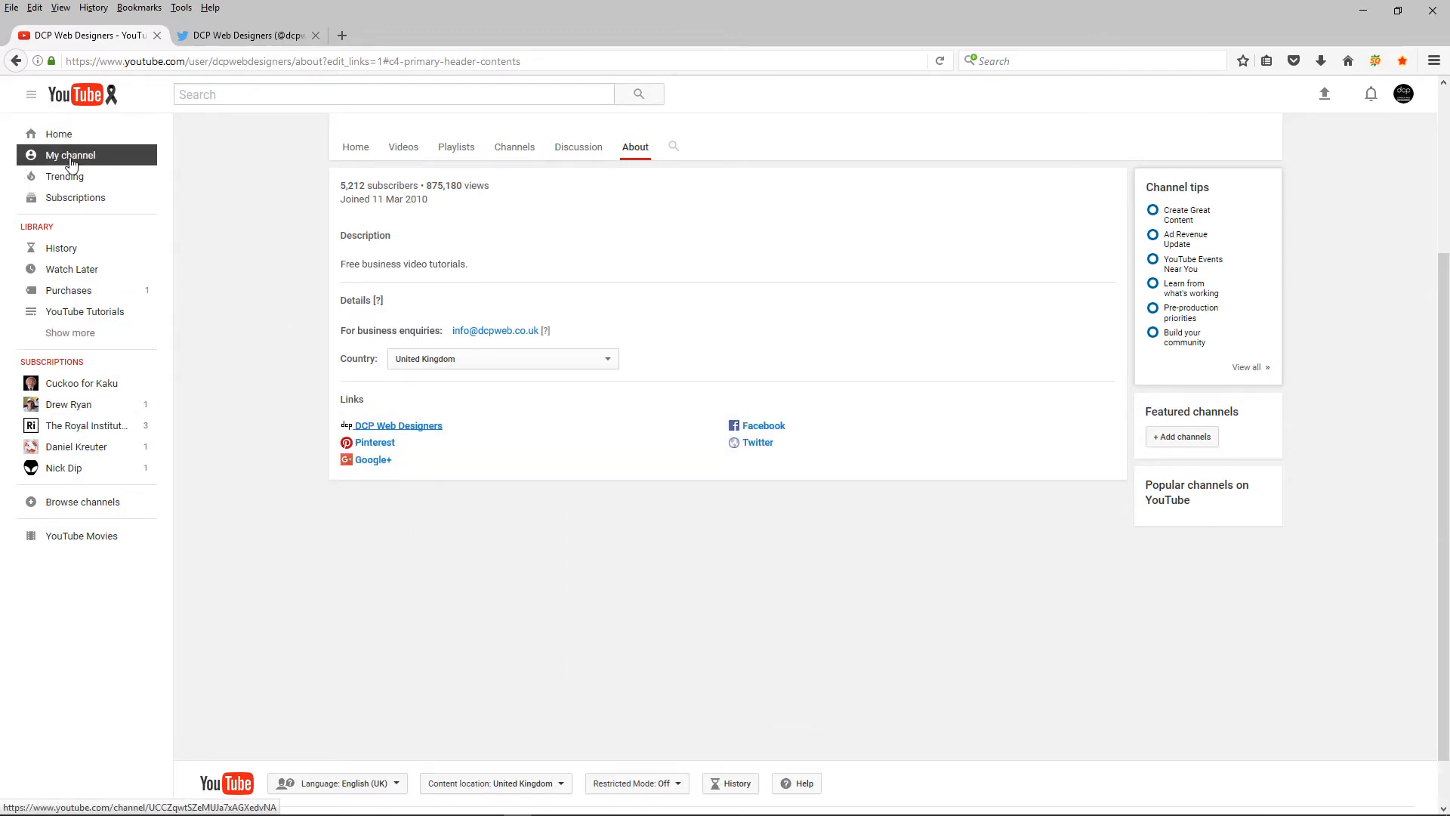
- Go to My channel to see the new Twitter banner icon, and close the Twitter tab
{"action": "left_click", "coordinate": [71, 154]}
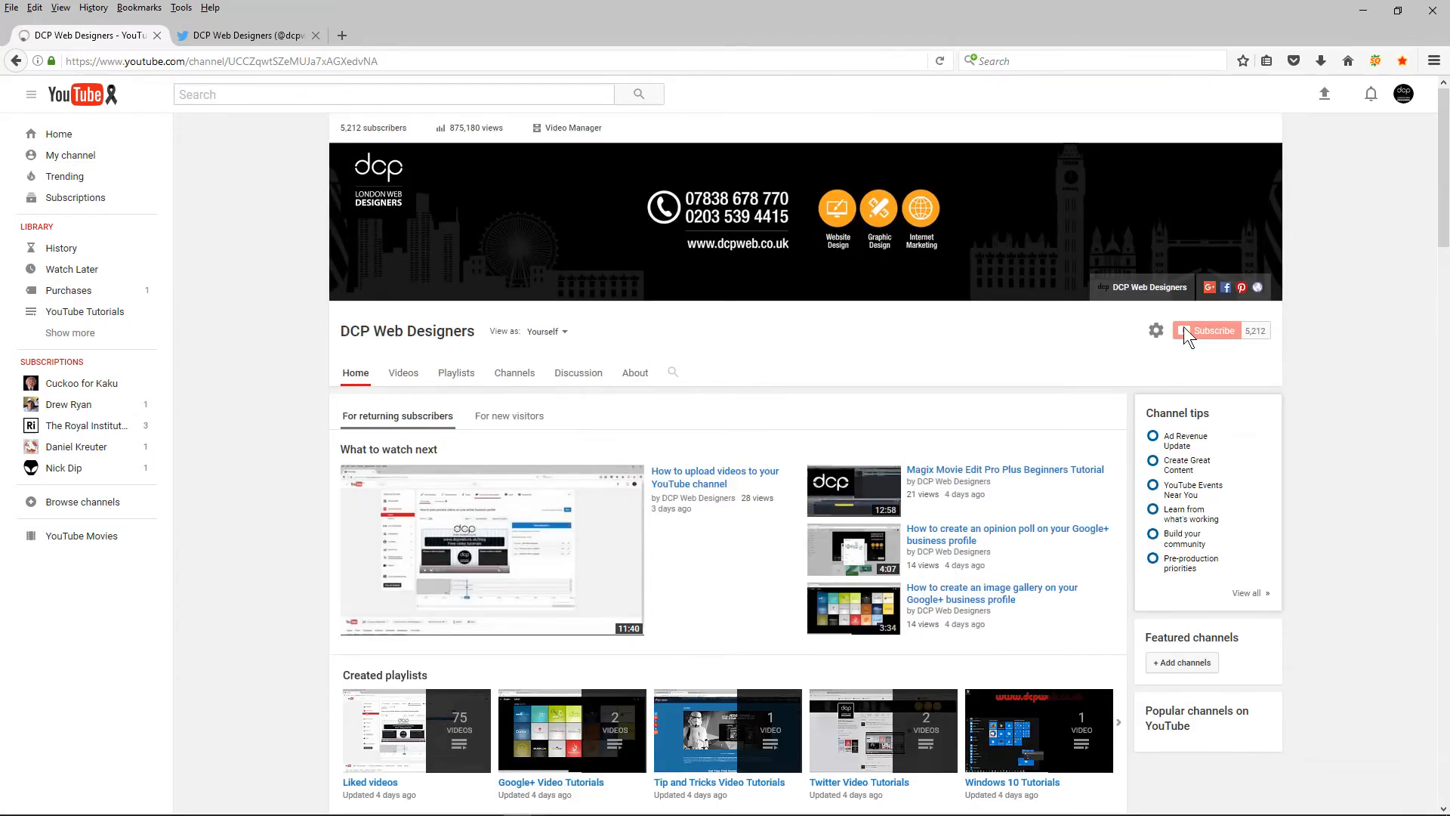
{"action": "mouse_move", "coordinate": [1258, 289]}
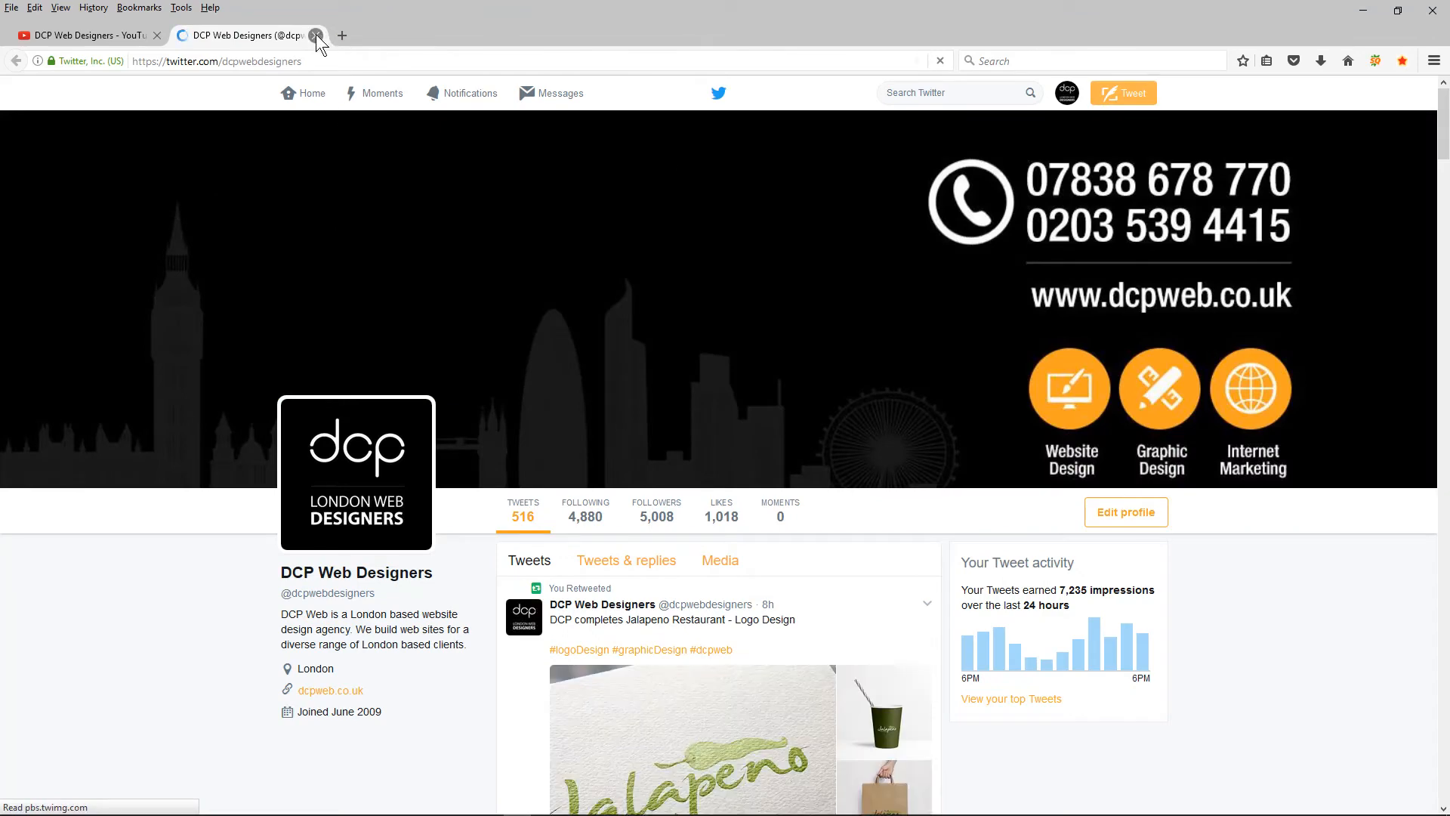
{"action": "left_click", "coordinate": [315, 36]}
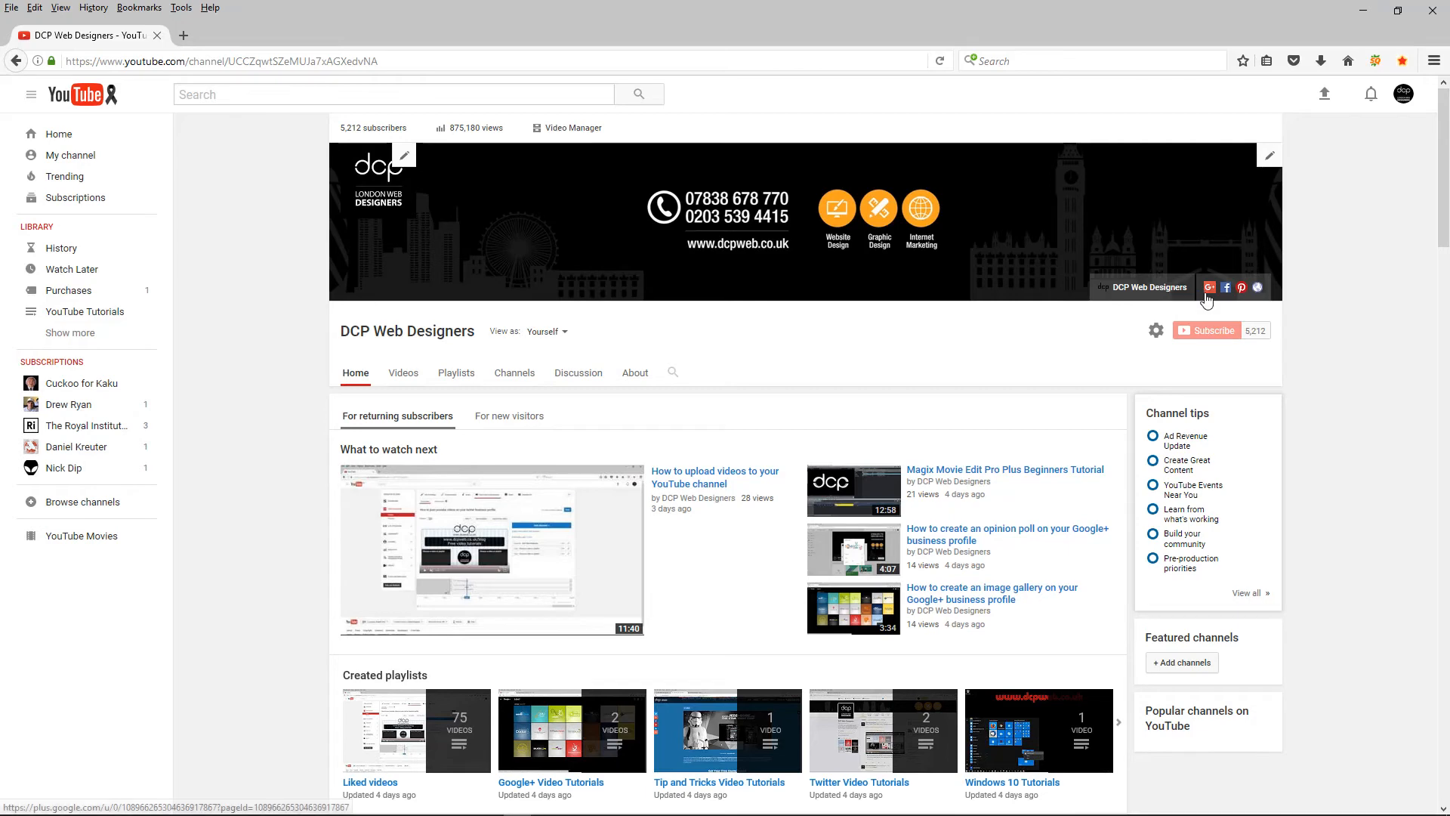
{"action": "mouse_move", "coordinate": [1227, 288]}
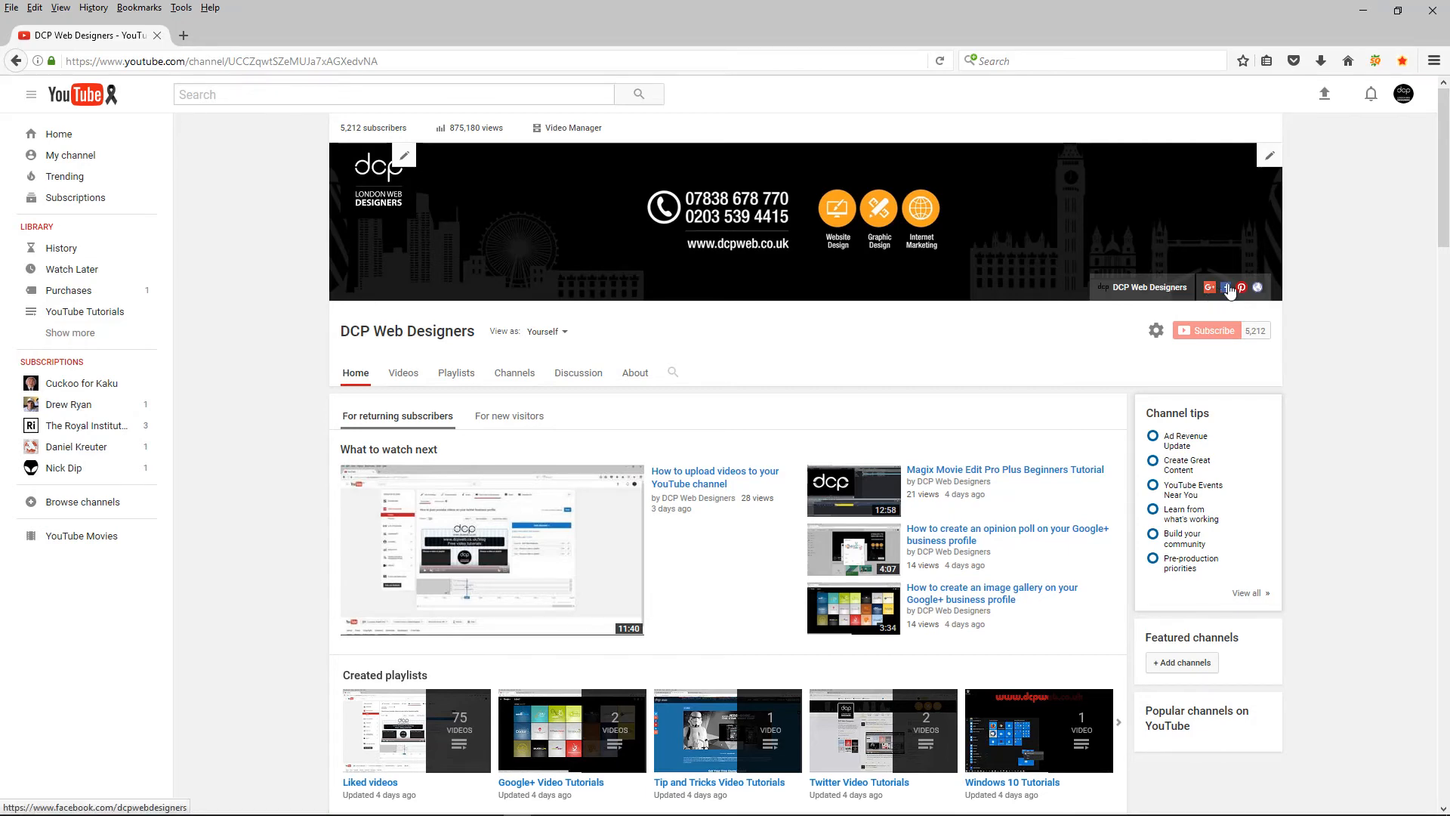
{"action": "mouse_move", "coordinate": [1257, 289]}
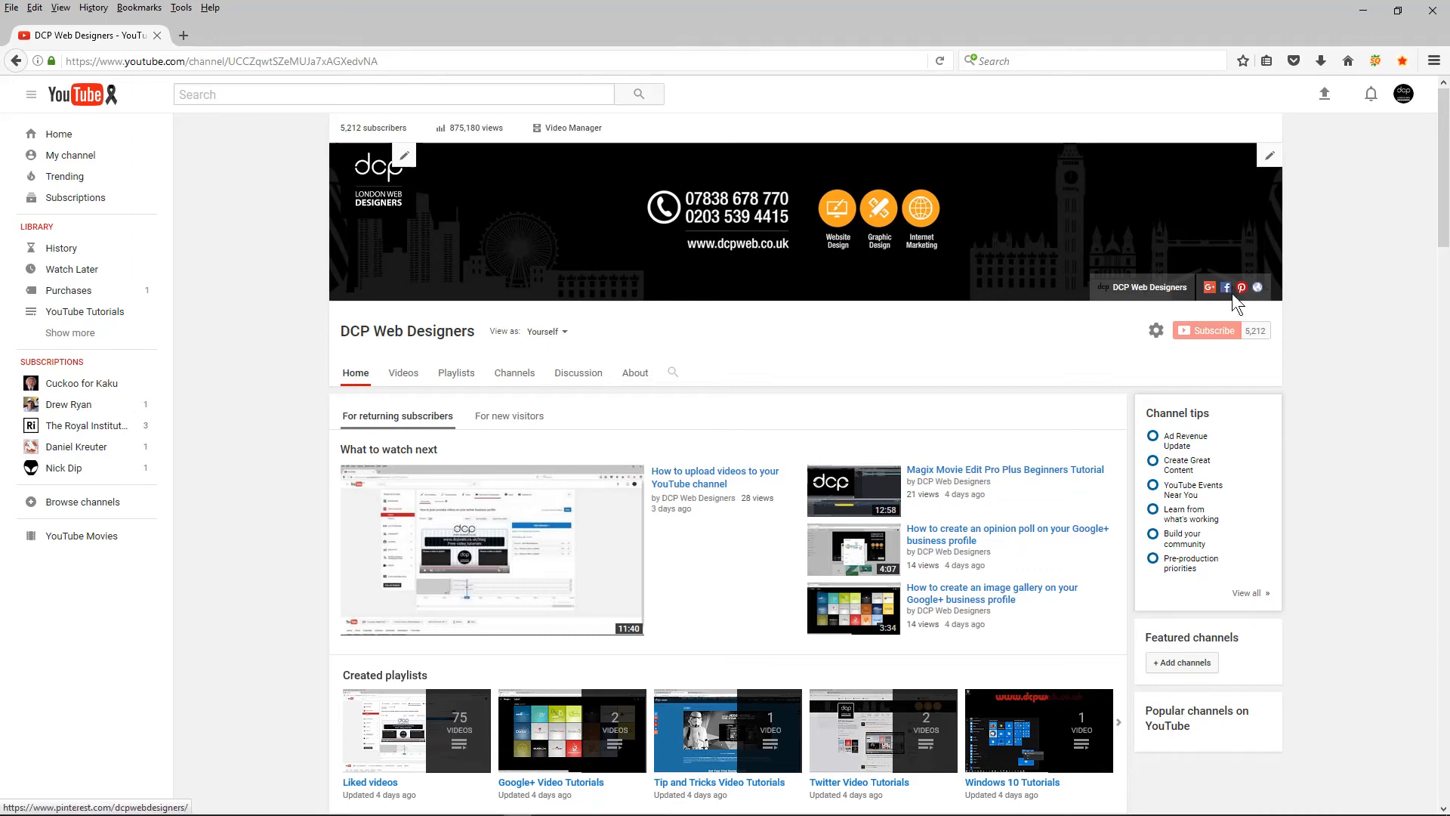
{"action": "mouse_move", "coordinate": [1242, 289]}
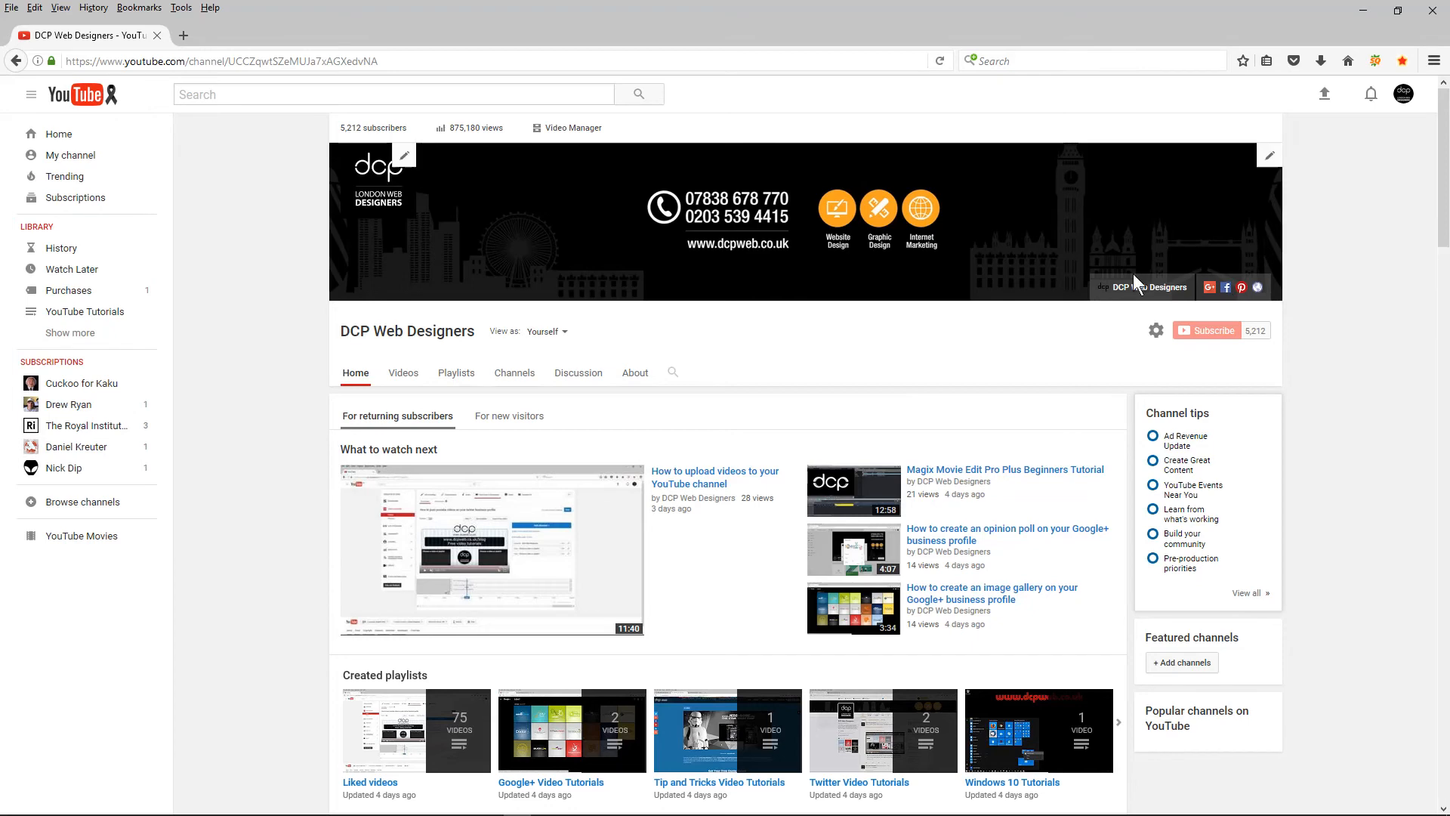
{"action": "mouse_move", "coordinate": [1257, 288]}
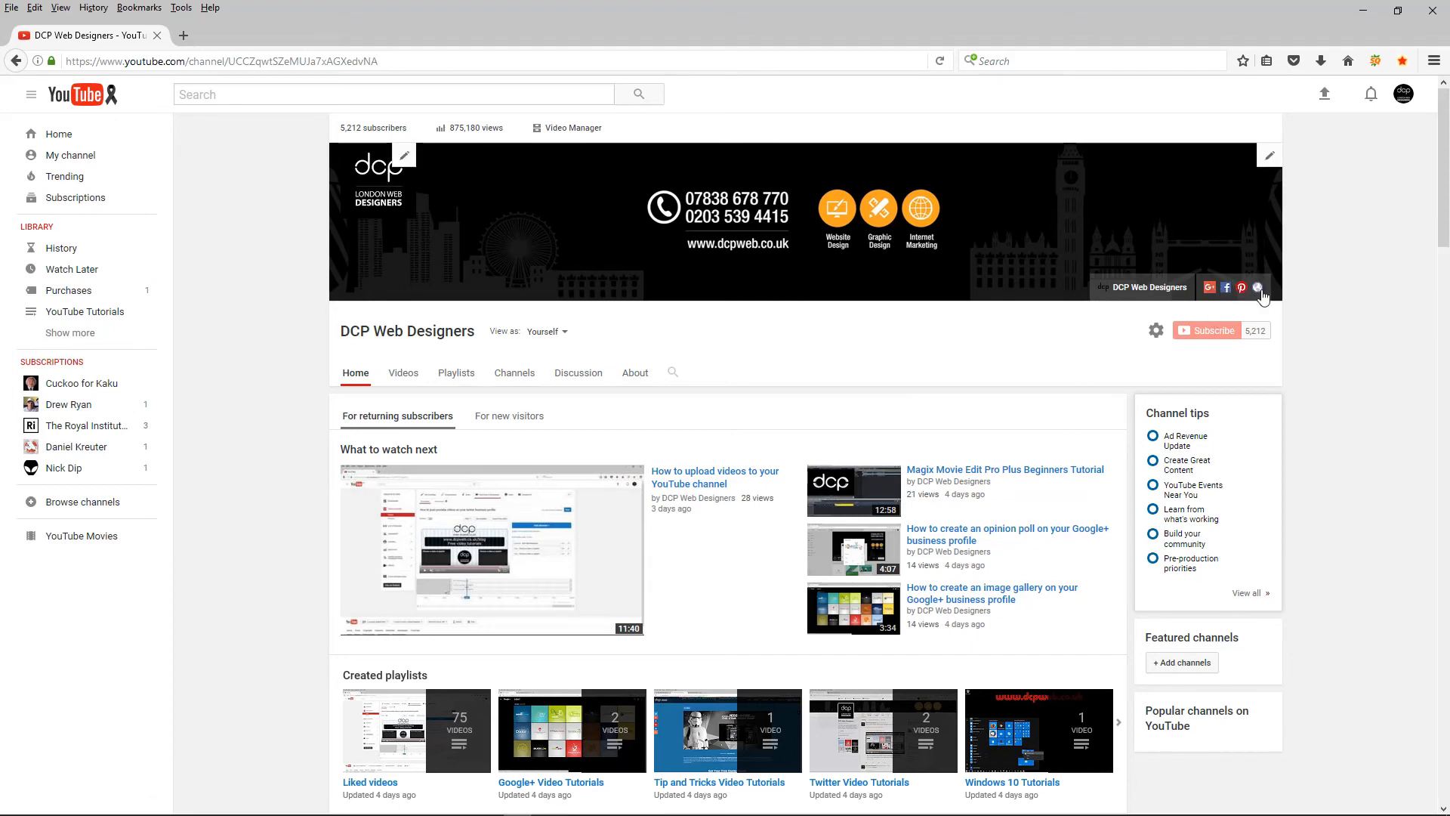